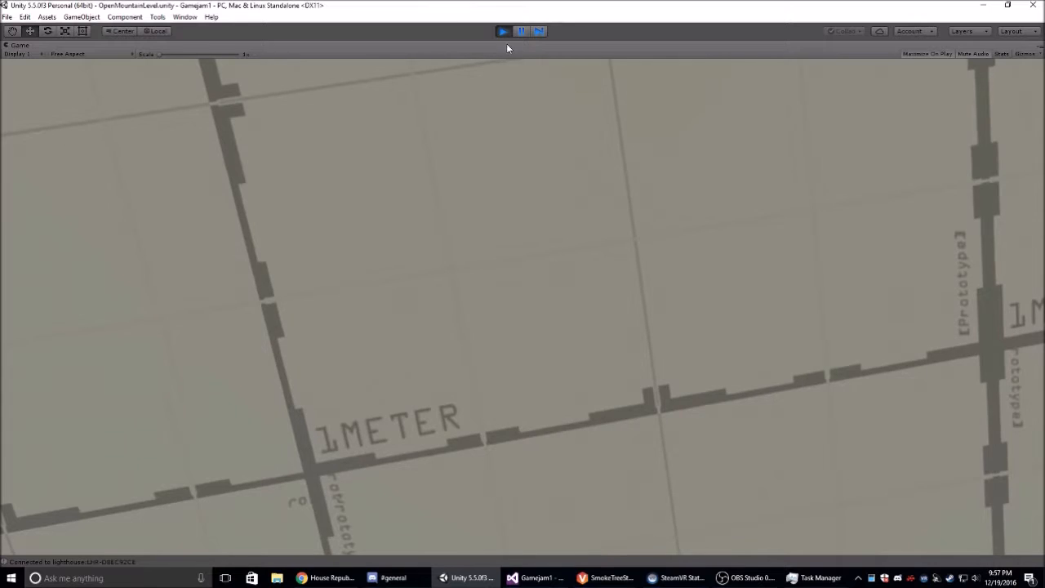
Step: Stop the OpenMountainLevel playtest to return to the full editor layout
{"action": "left_click", "coordinate": [502, 31]}
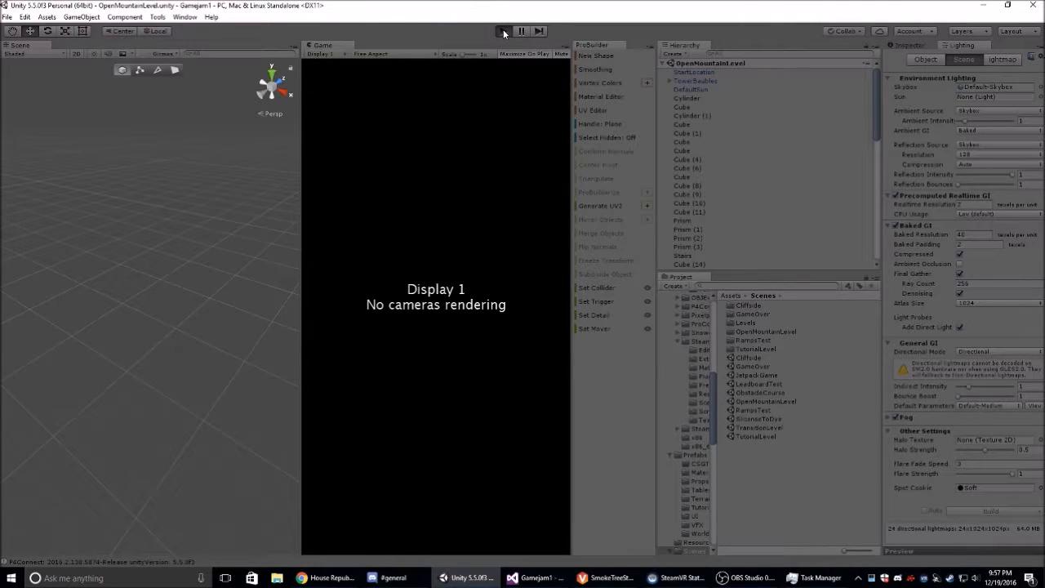
Step: Playtest OpenMountainLevel in the maximized Game view, then stop Play mode
{"action": "left_click", "coordinate": [503, 31]}
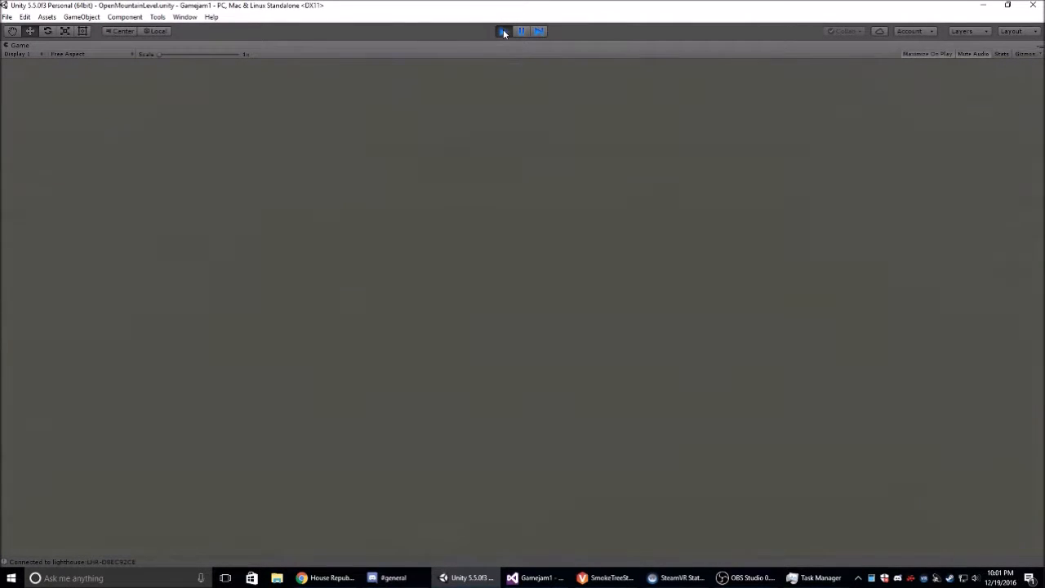
{"action": "left_click", "coordinate": [503, 31]}
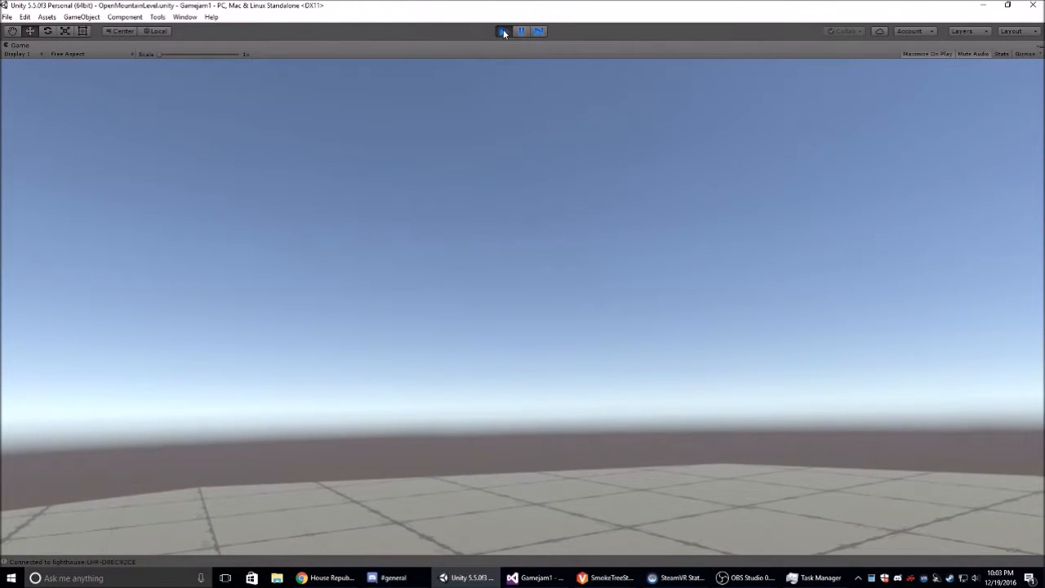
Step: End the OpenMountainLevel playtest by toggling the toolbar Play button off
{"action": "left_click", "coordinate": [503, 31]}
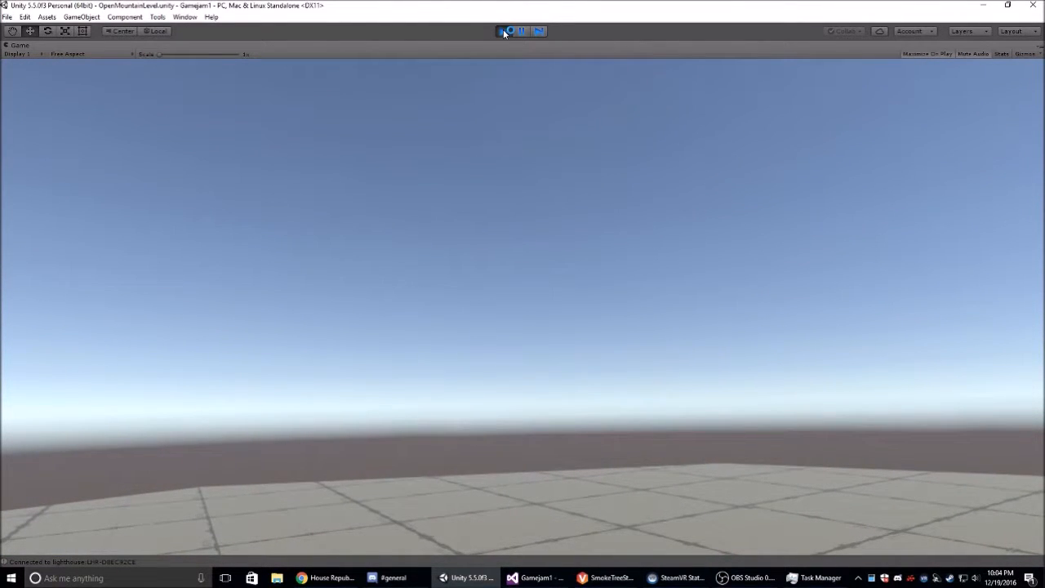